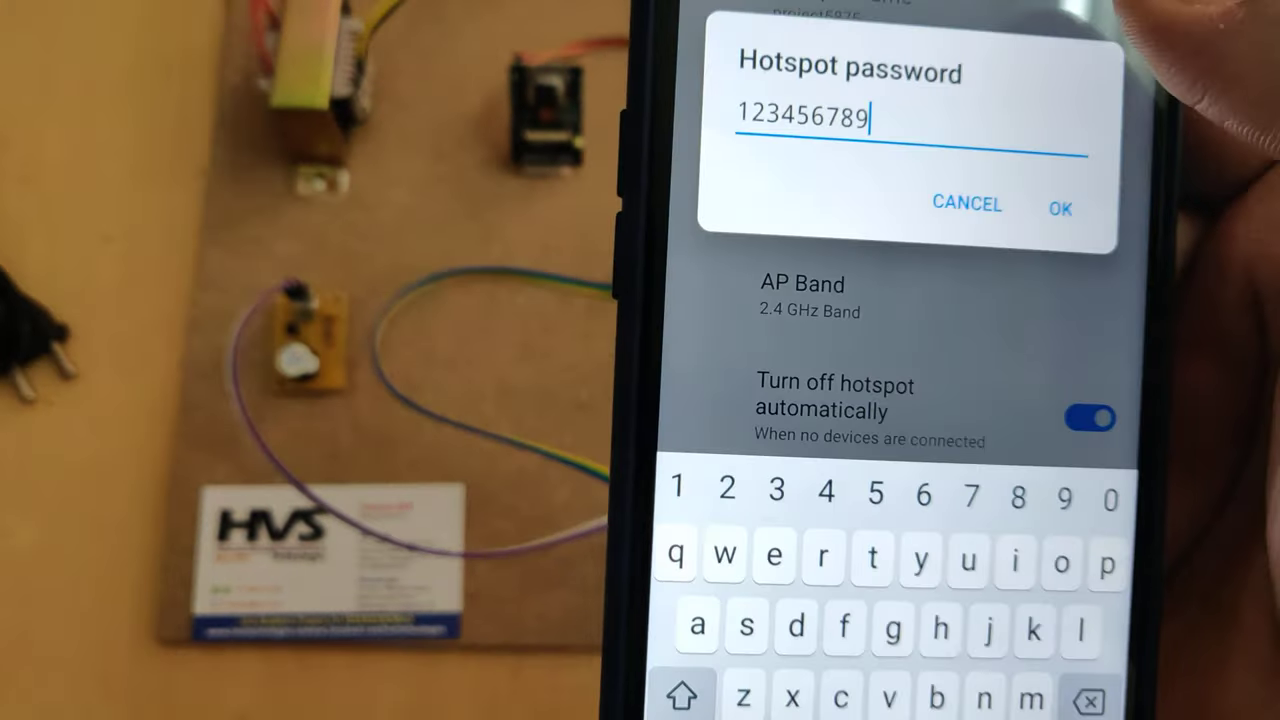
click(1060, 206)
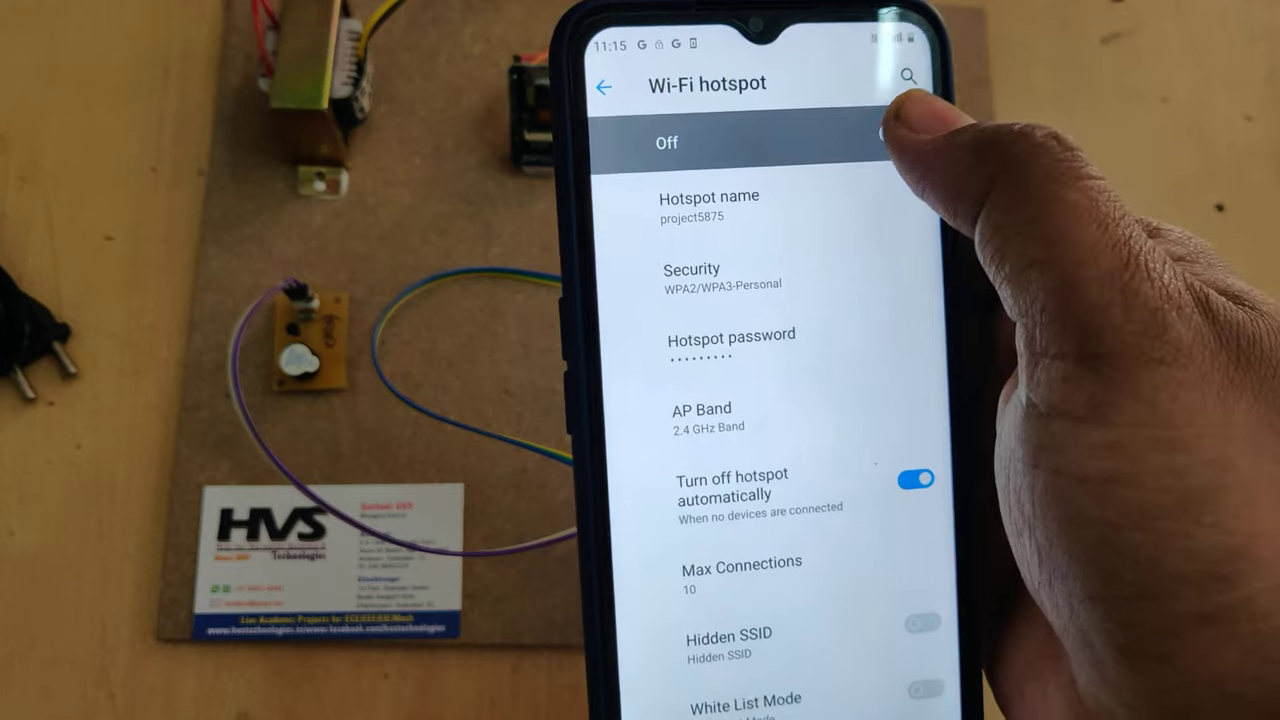
scroll(down, 3)
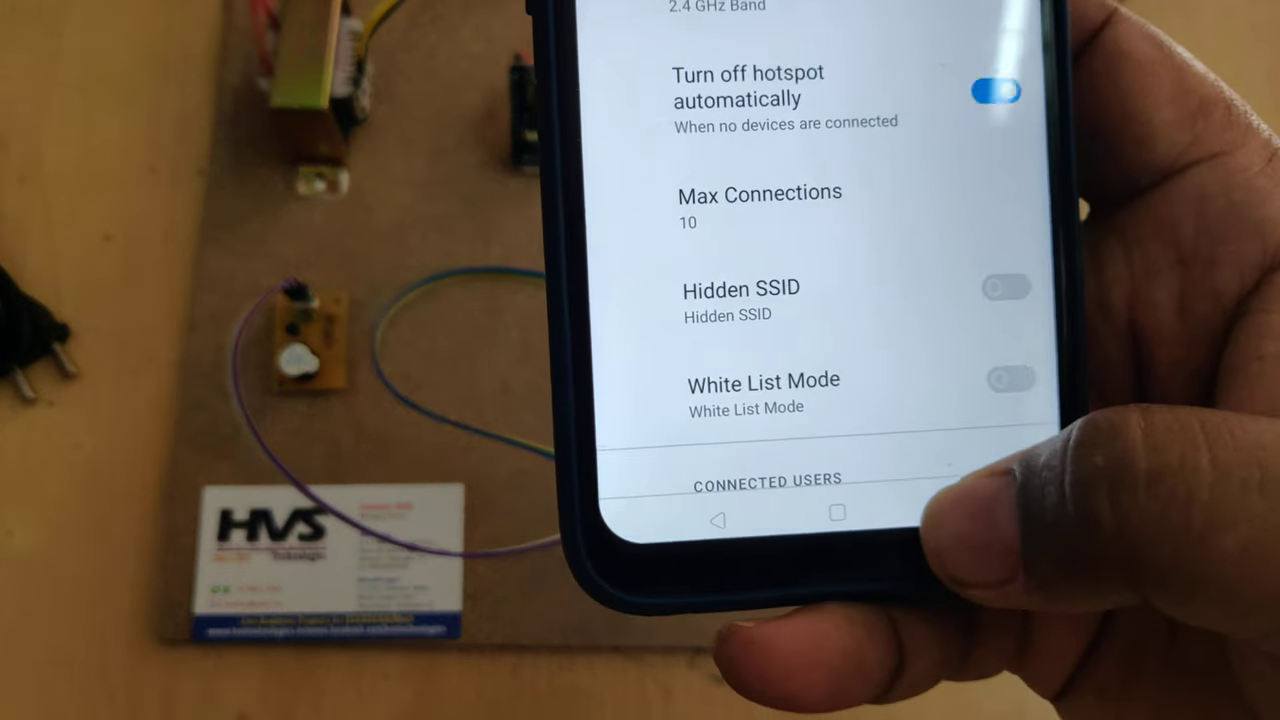